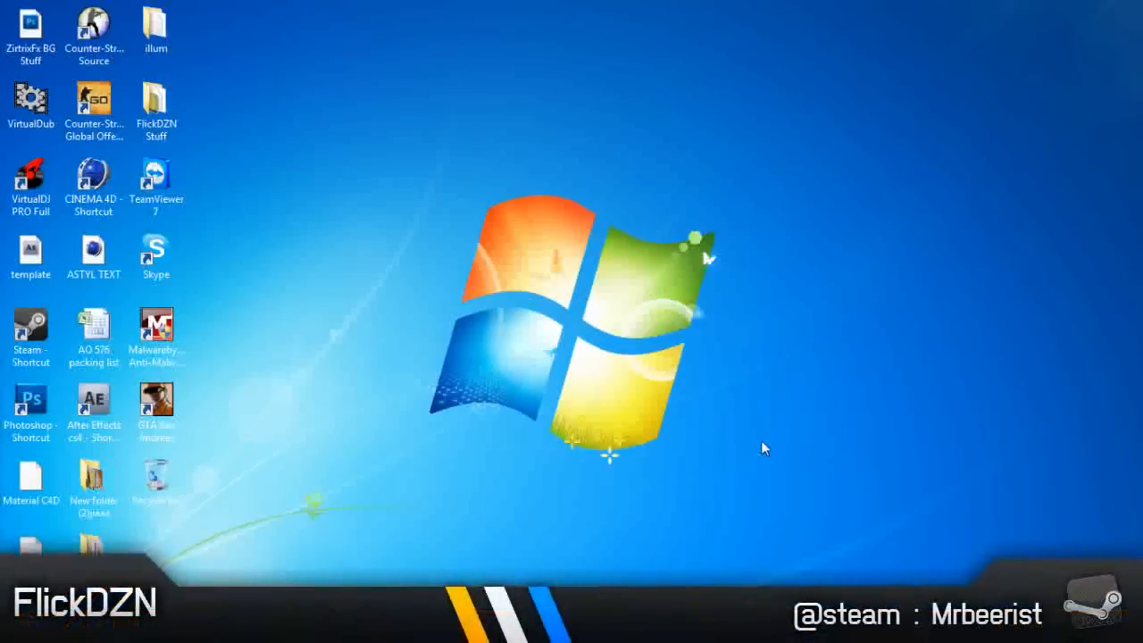
mouse_move(458, 295)
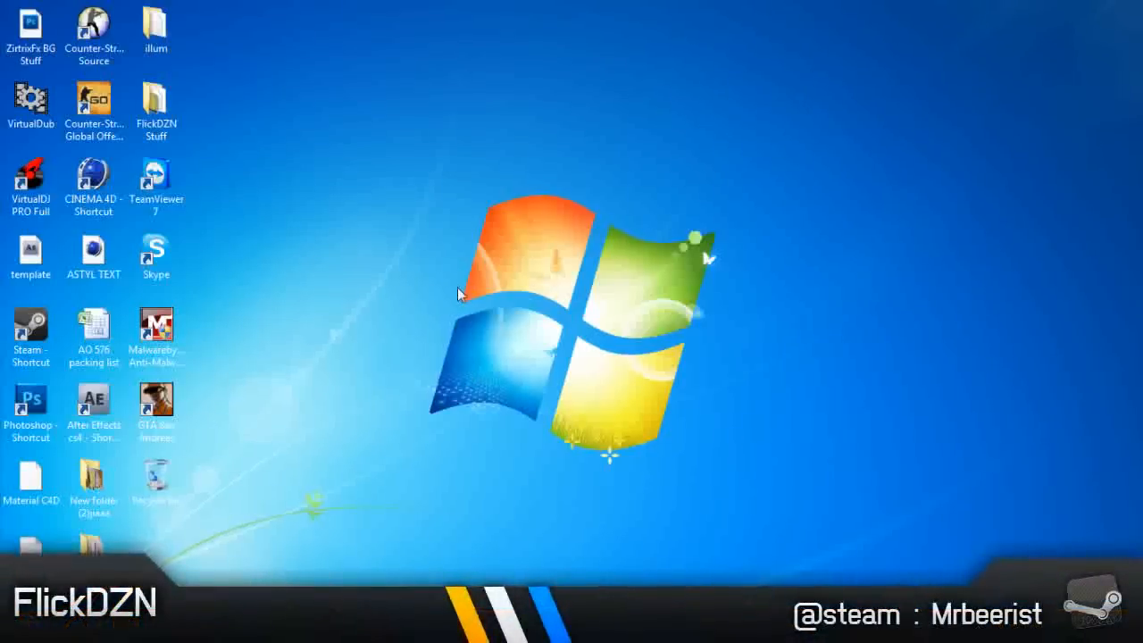
mouse_move(346, 281)
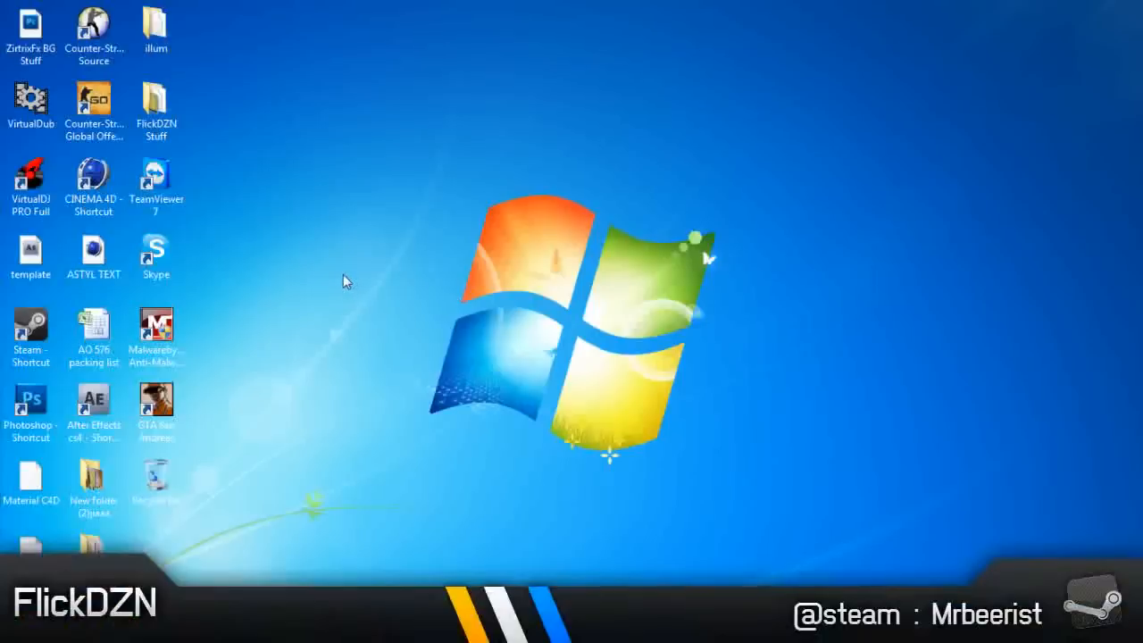
mouse_move(324, 201)
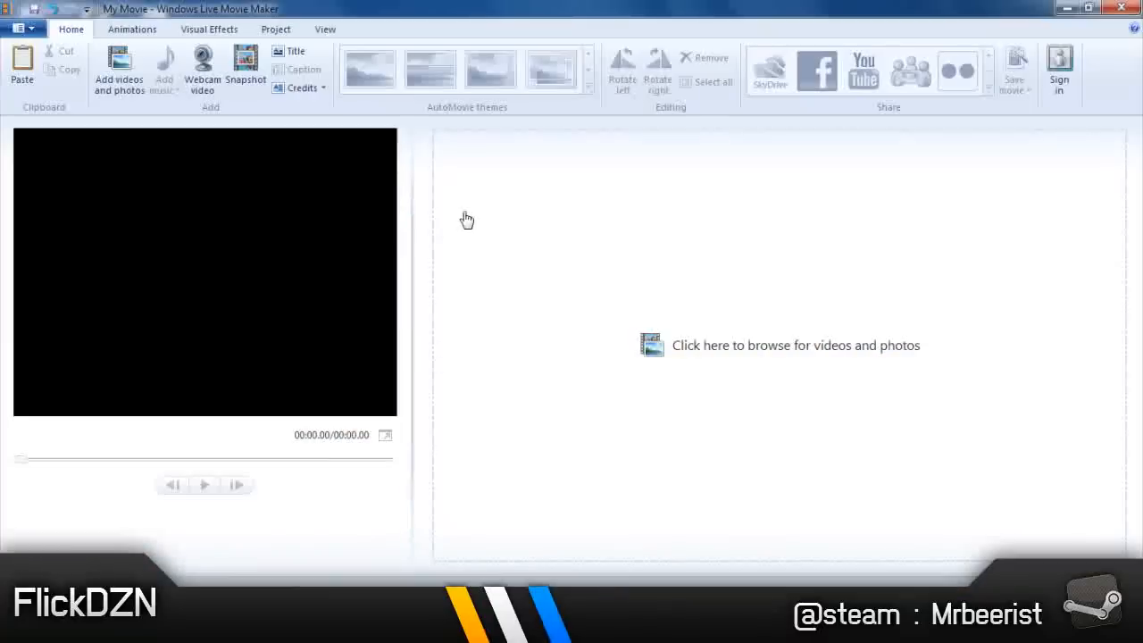
mouse_move(703, 356)
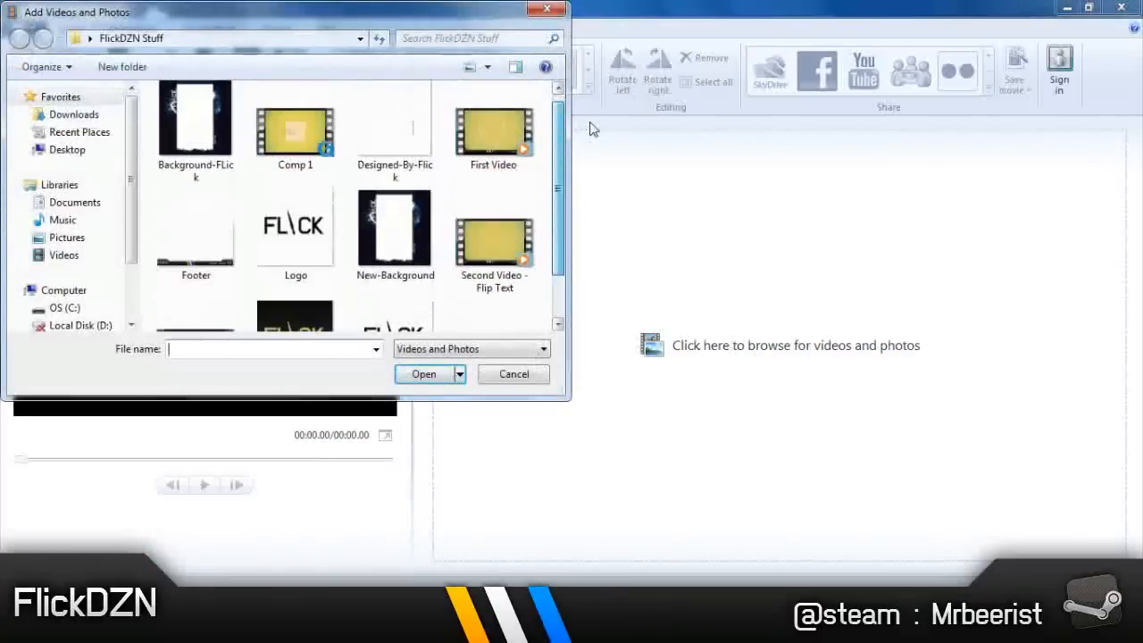
Step: Import the 'First Video' clip from the FlickDZN Stuff folder
left_click(491, 134)
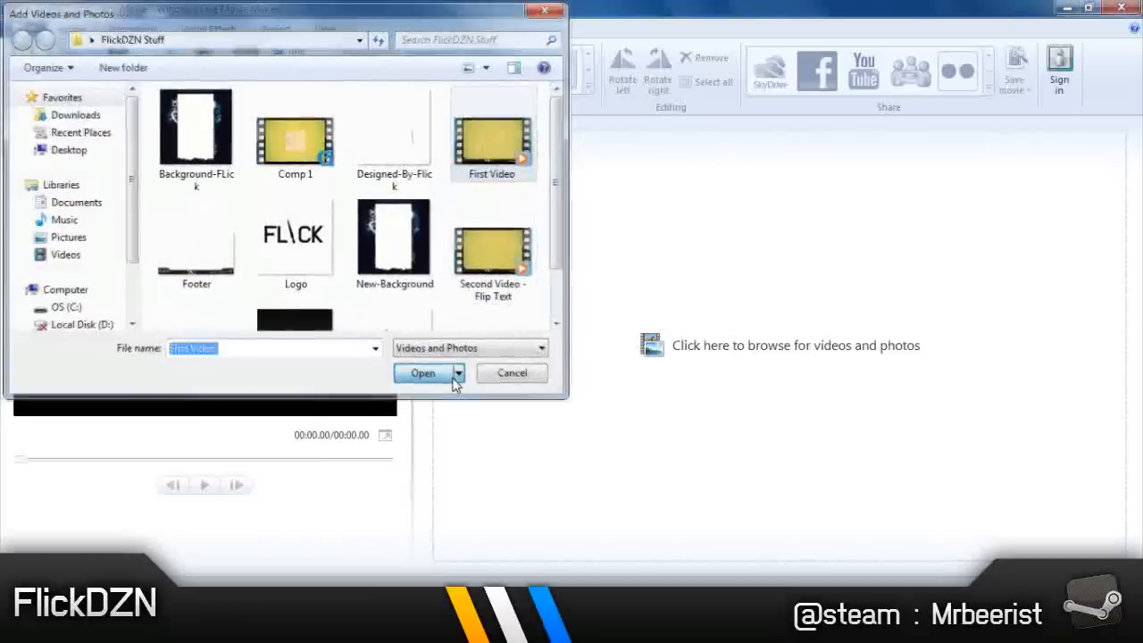
left_click(422, 372)
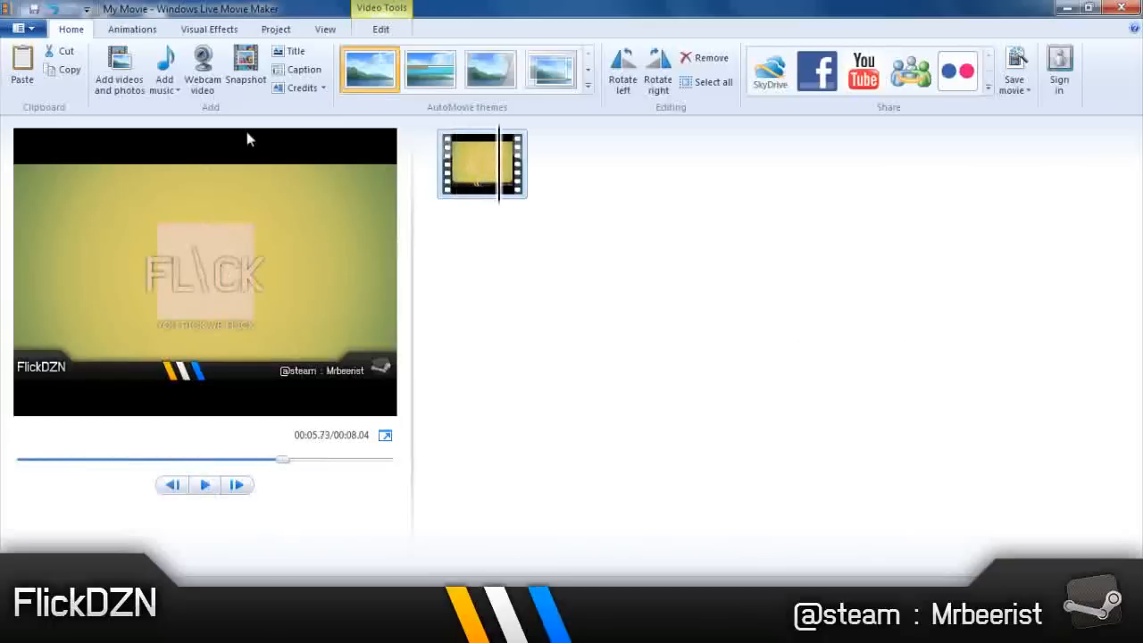
mouse_move(274, 369)
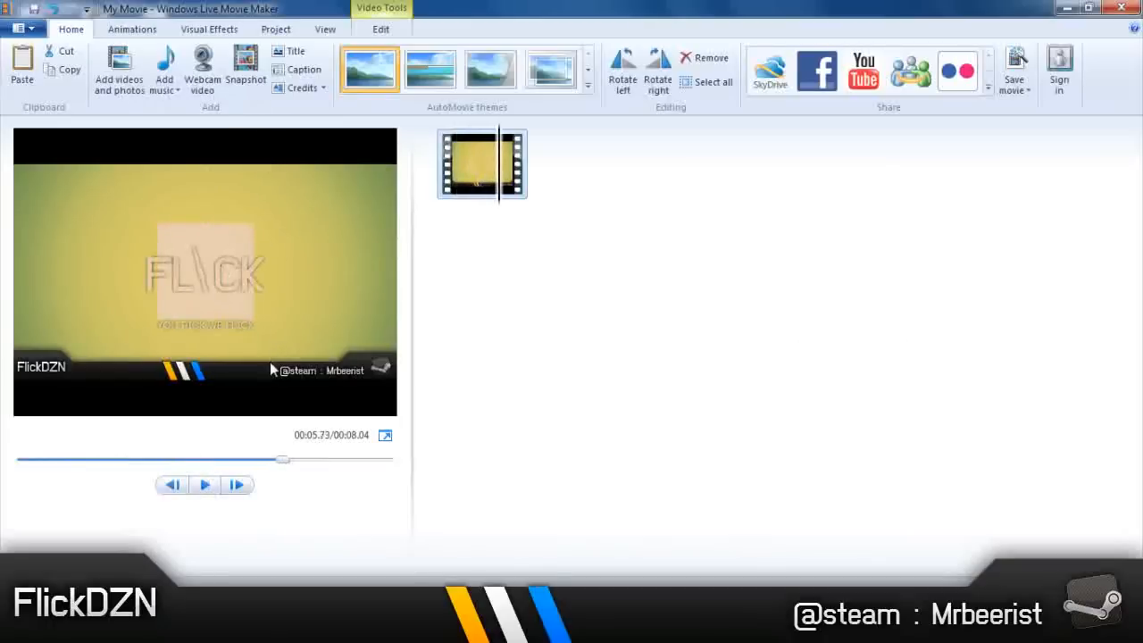
Step: Play the clip to see its black bars, then view the aspect ratio options
left_click(203, 484)
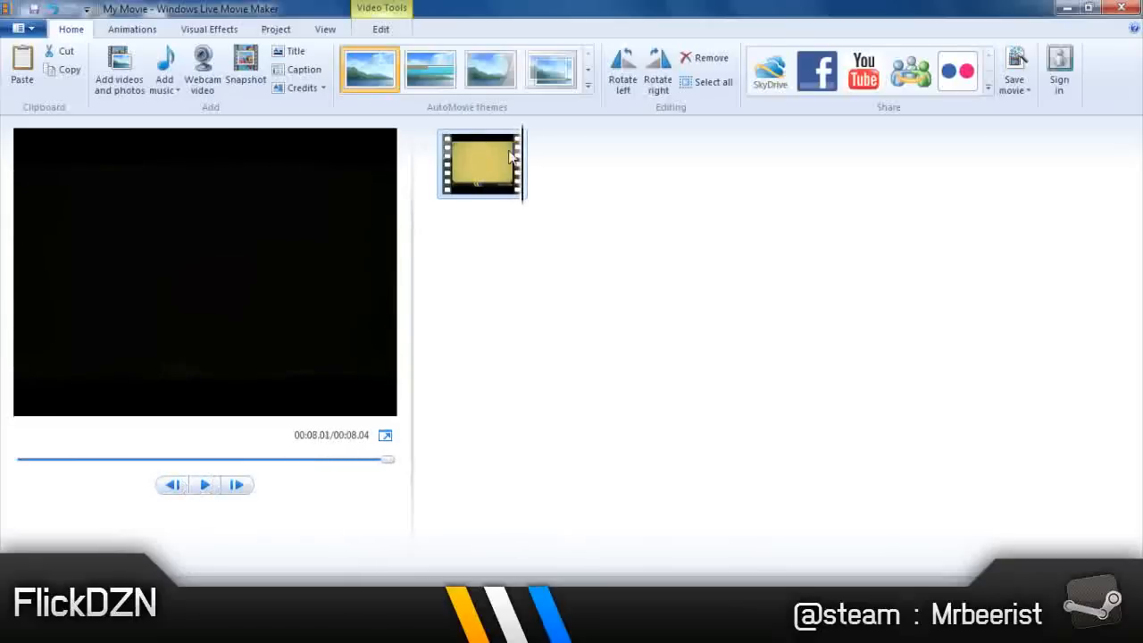
left_click(274, 28)
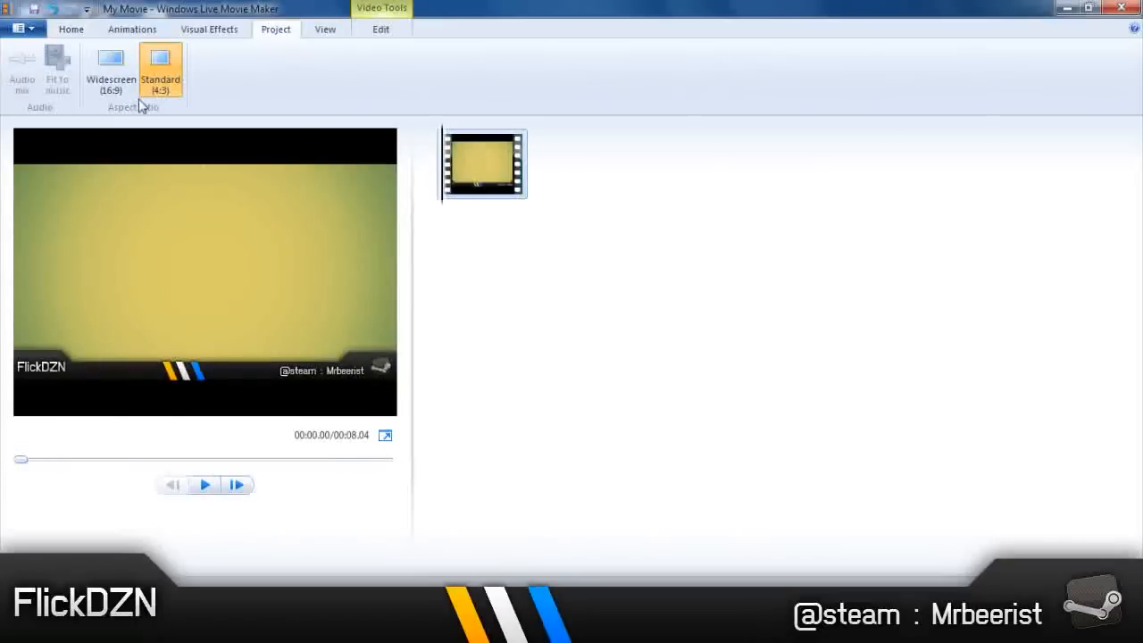
mouse_move(189, 191)
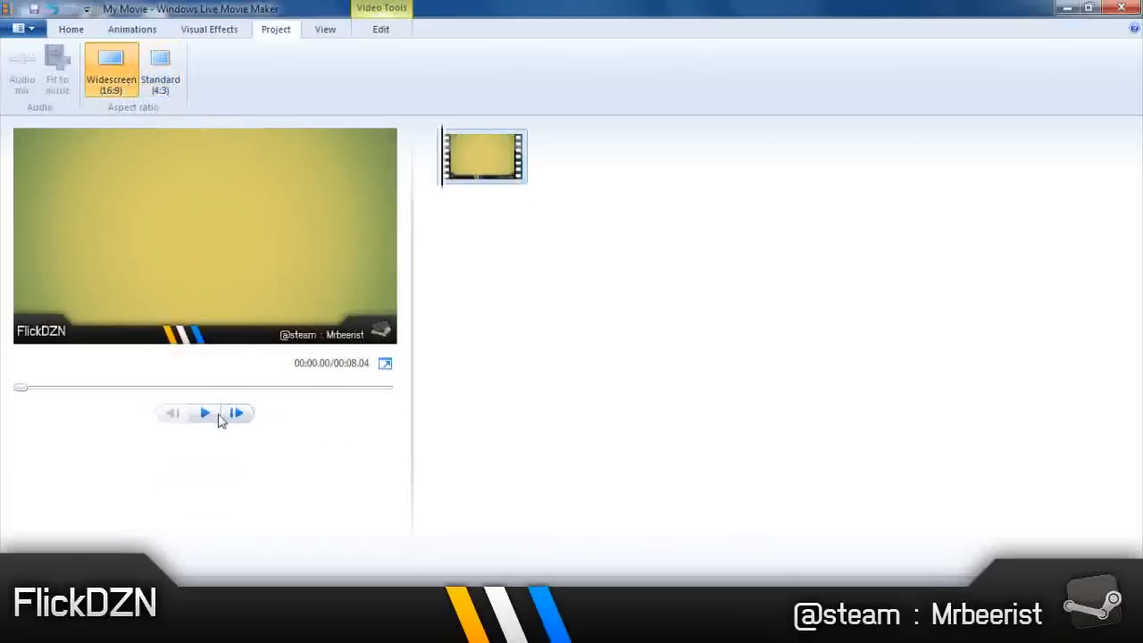
left_click(204, 412)
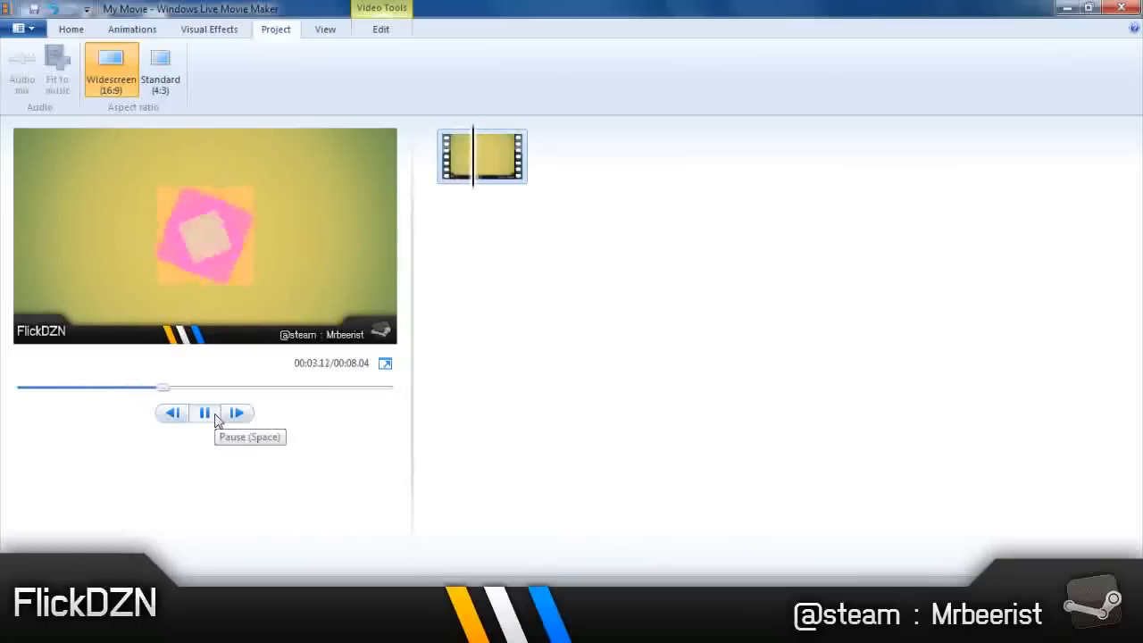
left_click(203, 412)
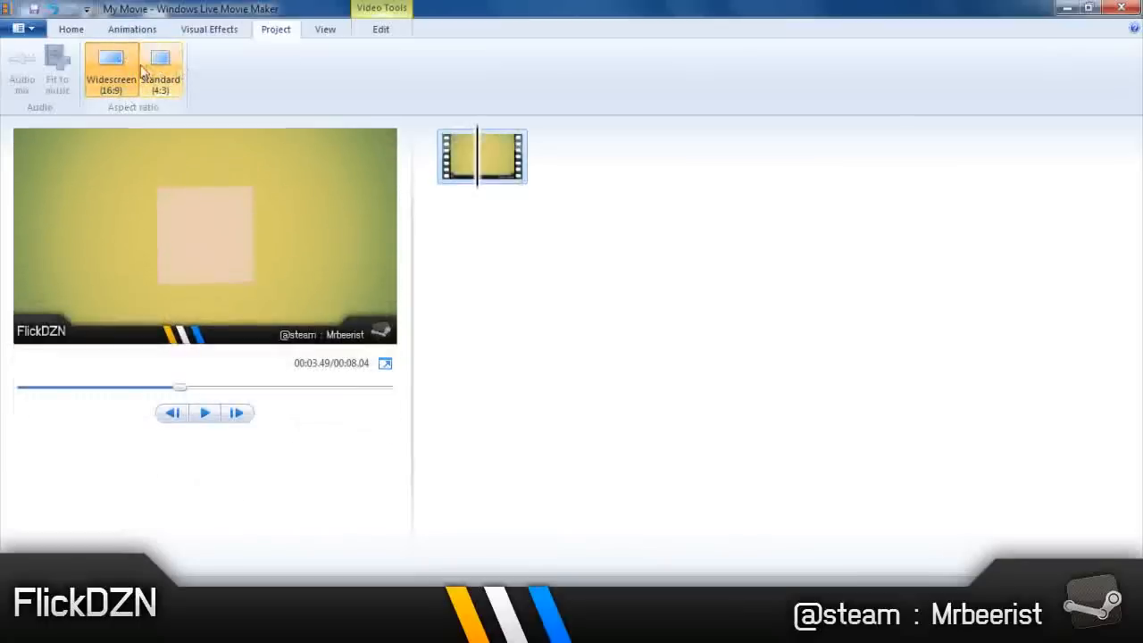
mouse_move(194, 73)
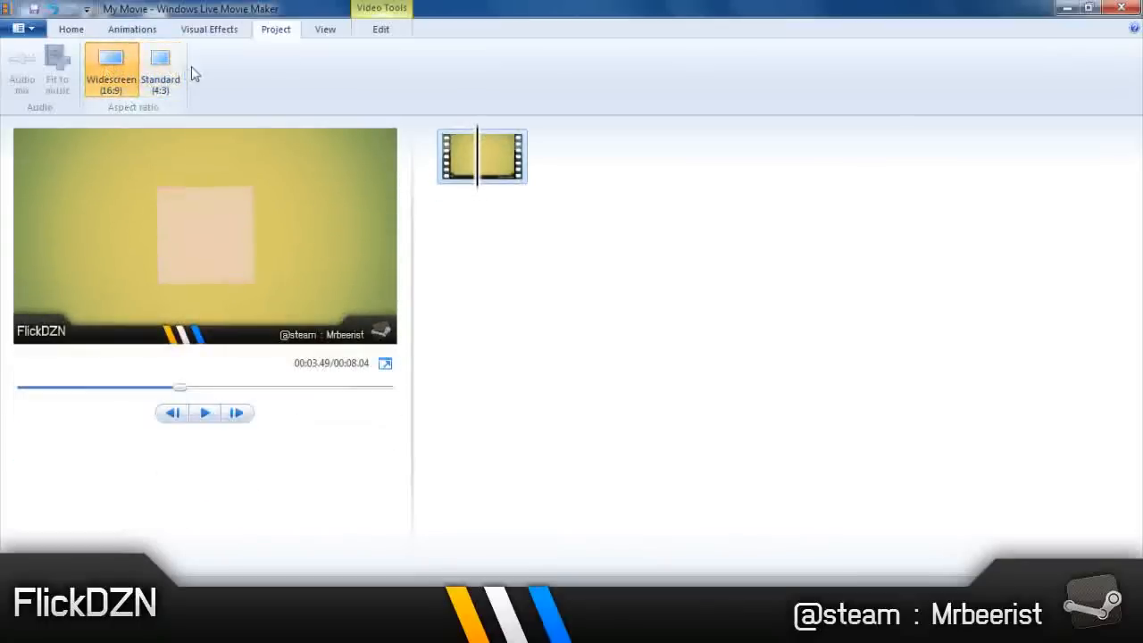
left_click(204, 412)
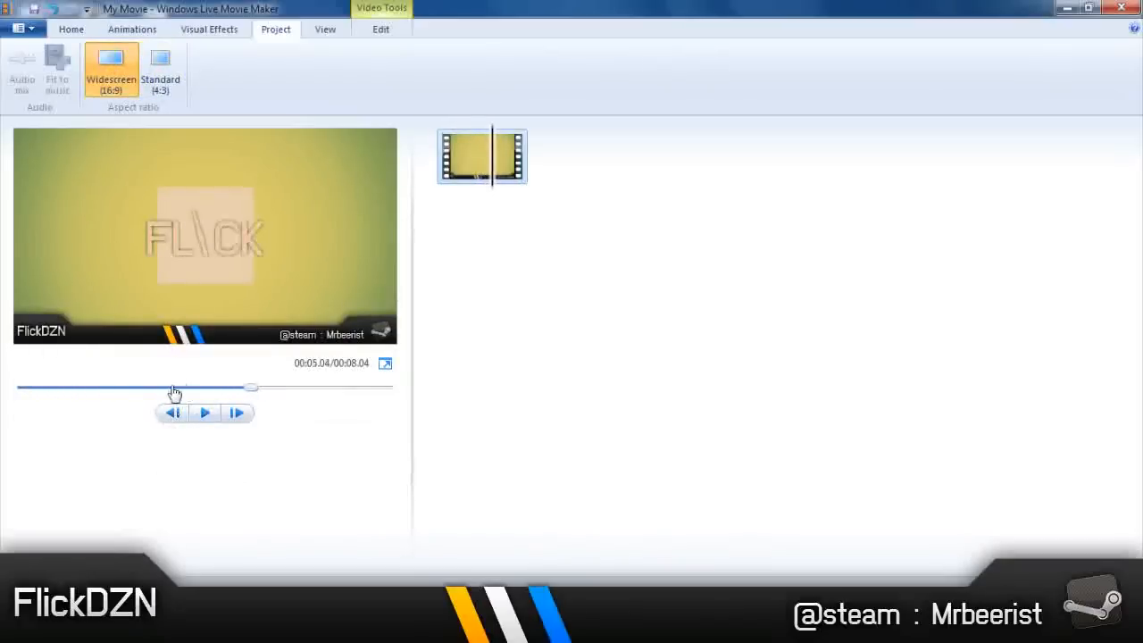
left_click(160, 69)
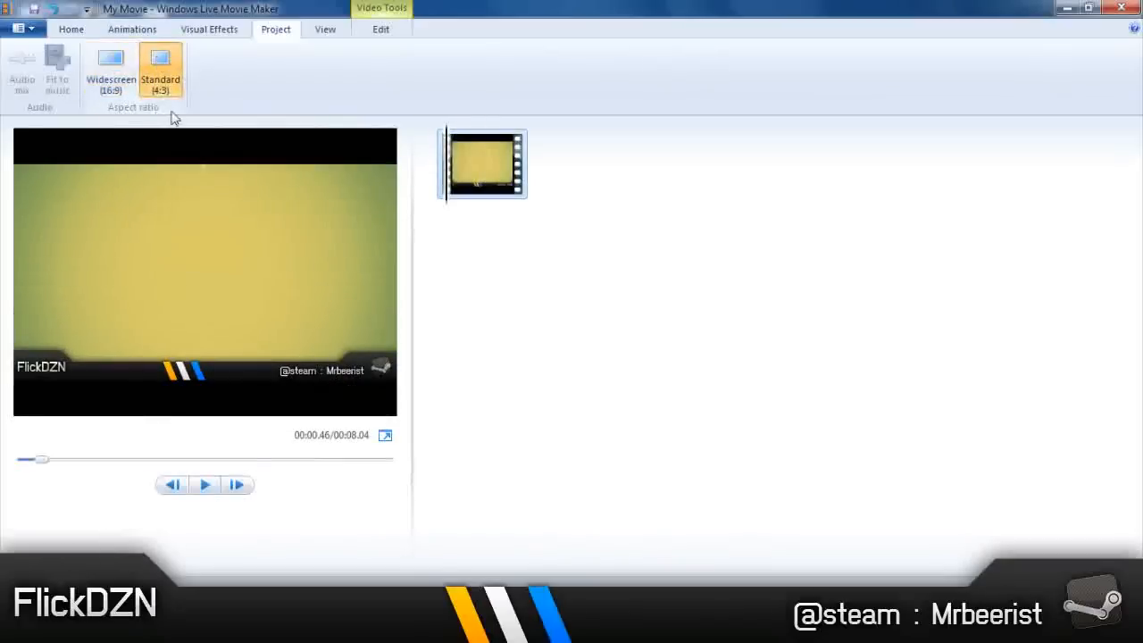
Step: Set the project to Widescreen (16:9), confirm no black bars, and open the save menu
left_click(109, 69)
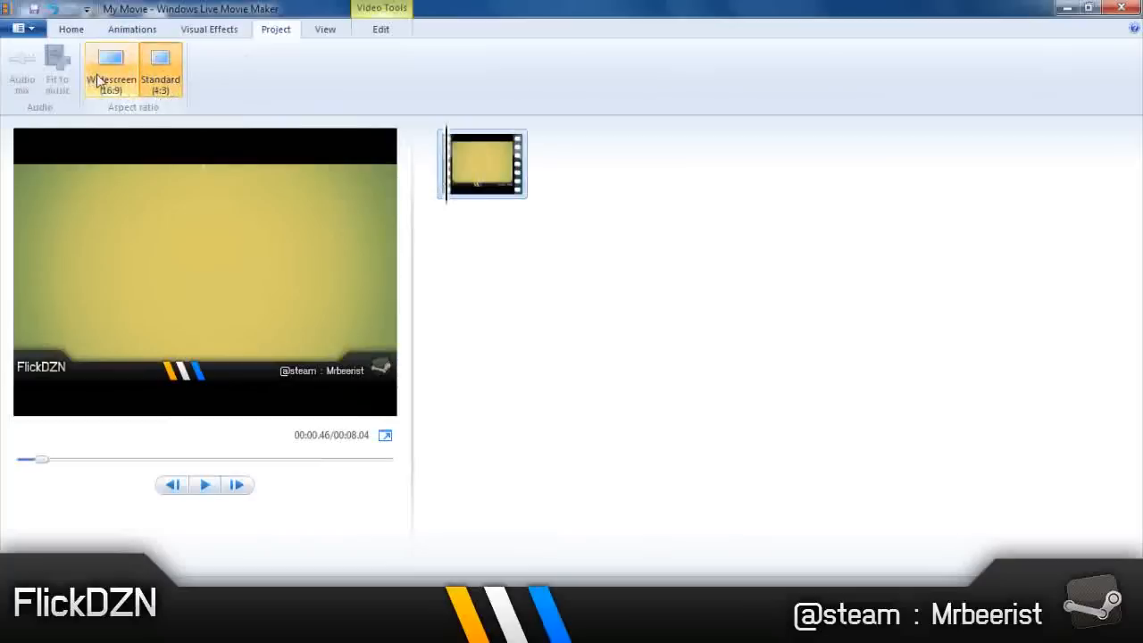
left_click(111, 70)
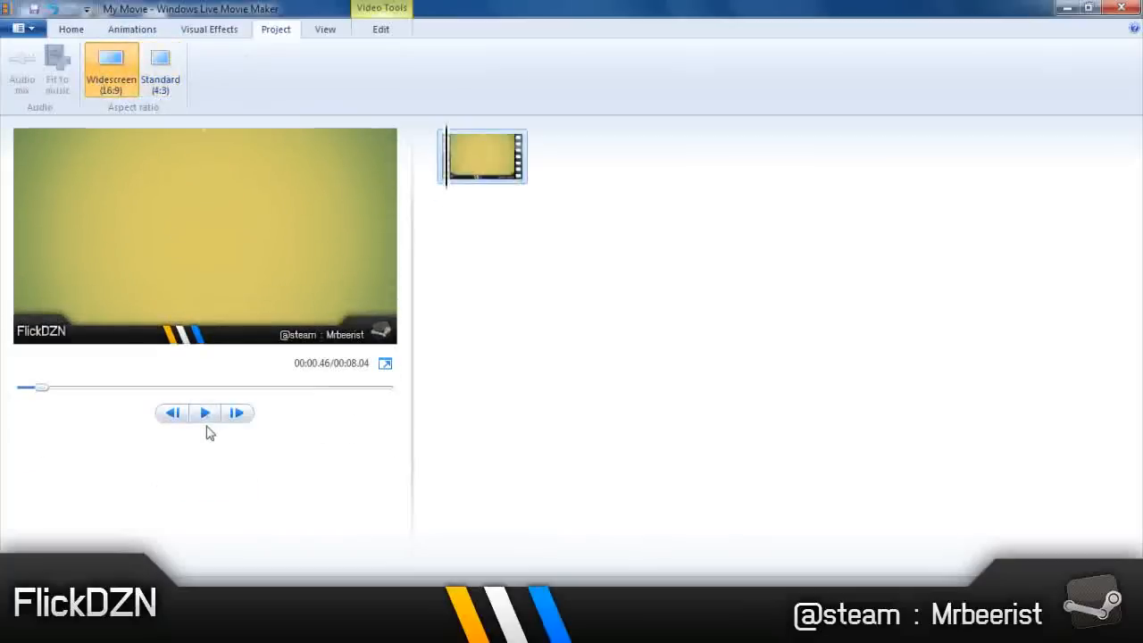
left_click(204, 413)
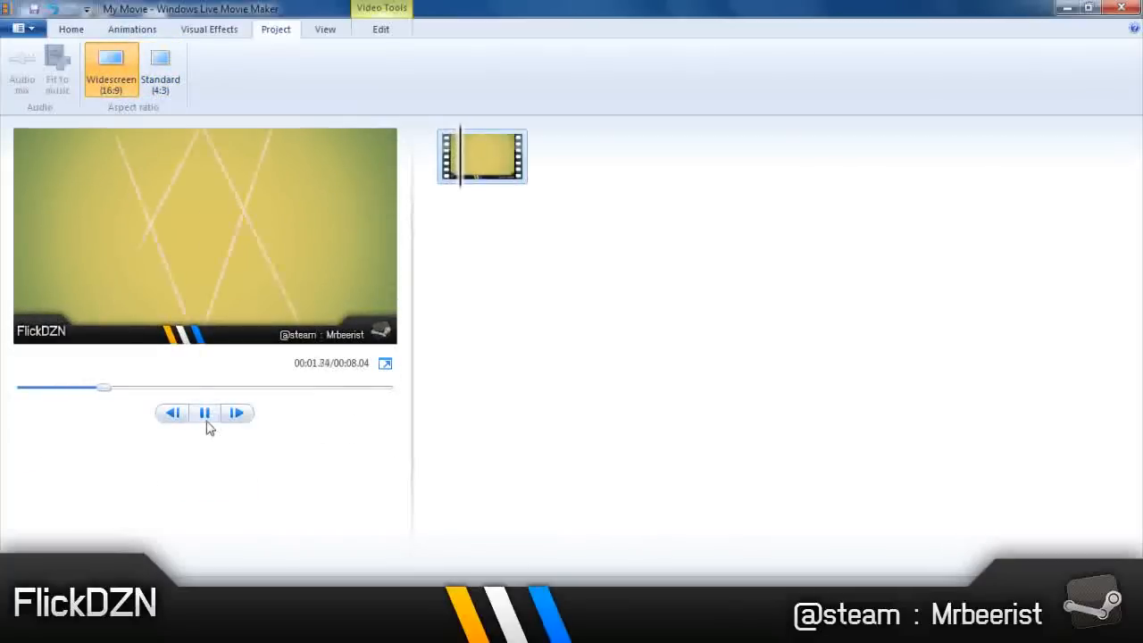
left_click(19, 29)
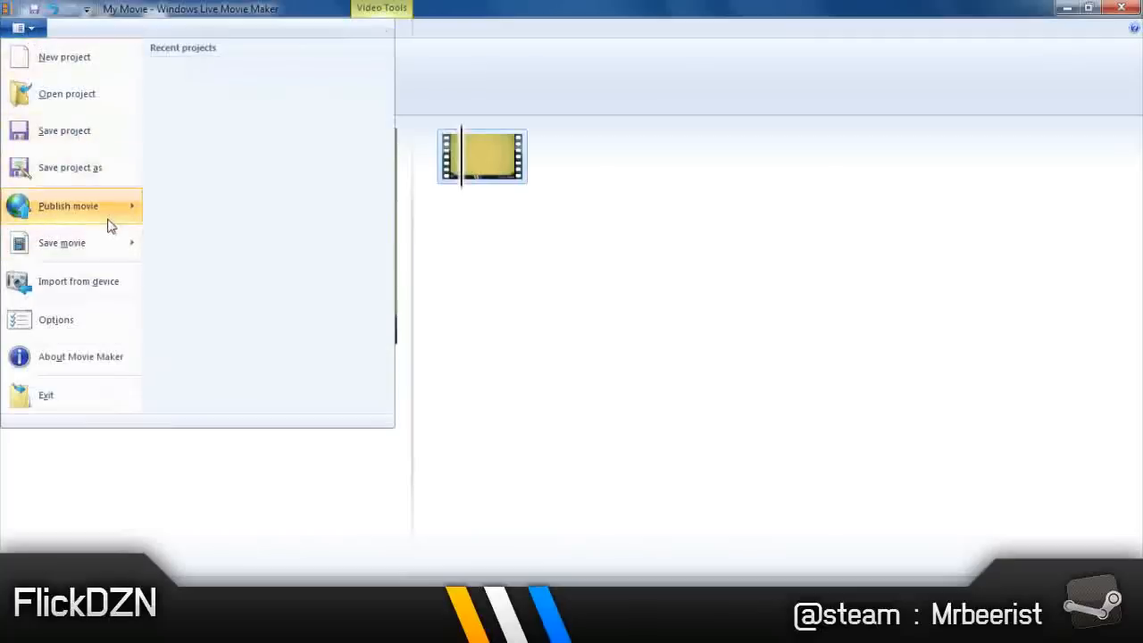